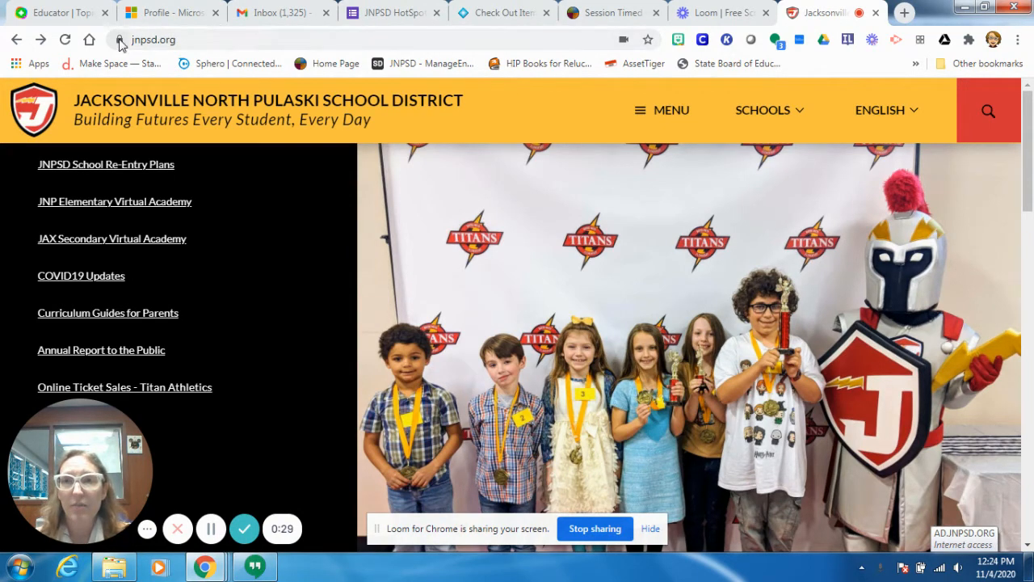
mouse_move(275, 109)
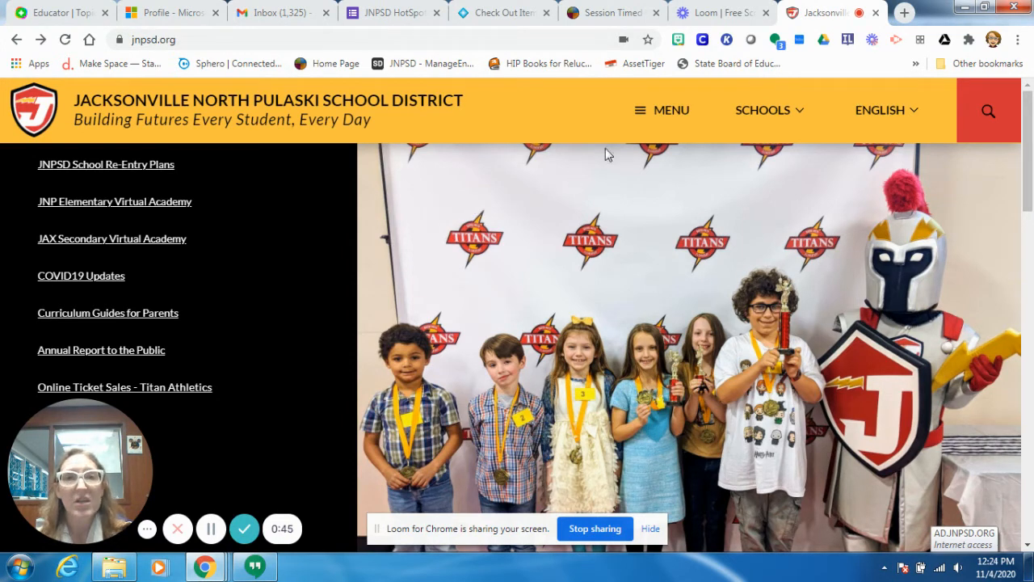
mouse_move(662, 114)
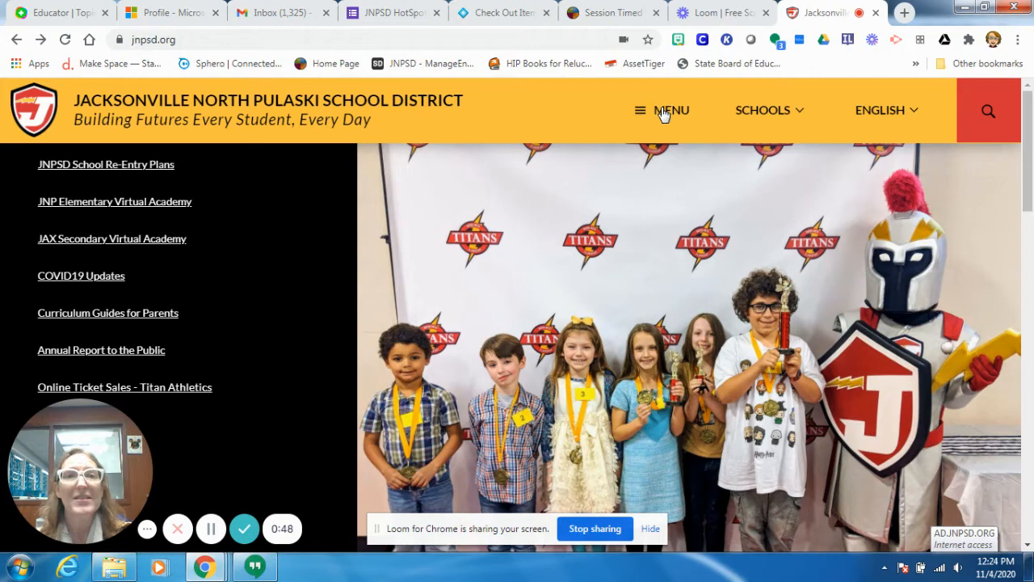
Navigate via MENU > Parents & Students to the Home Access Center - HAC login page
click(640, 110)
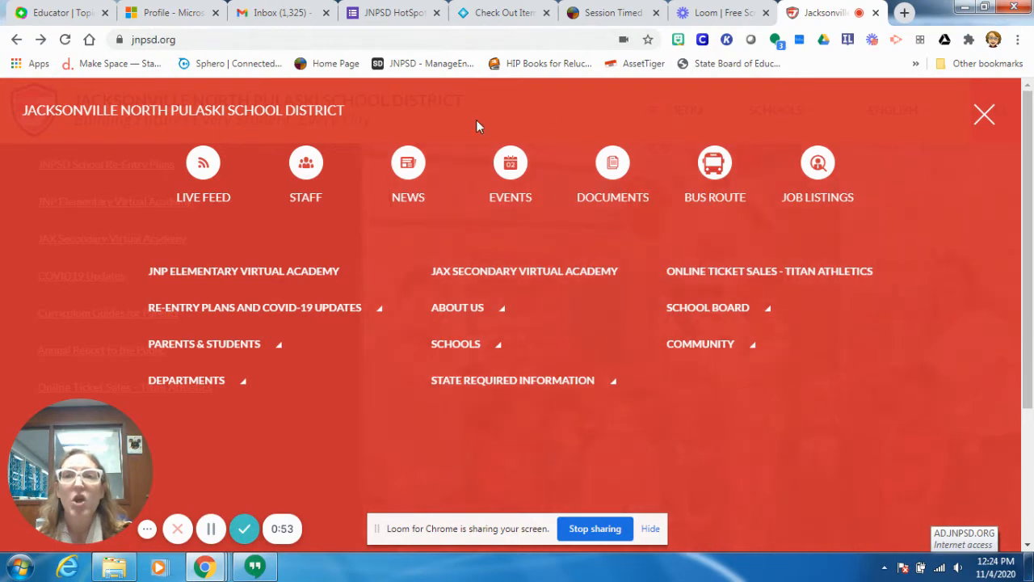
mouse_move(129, 351)
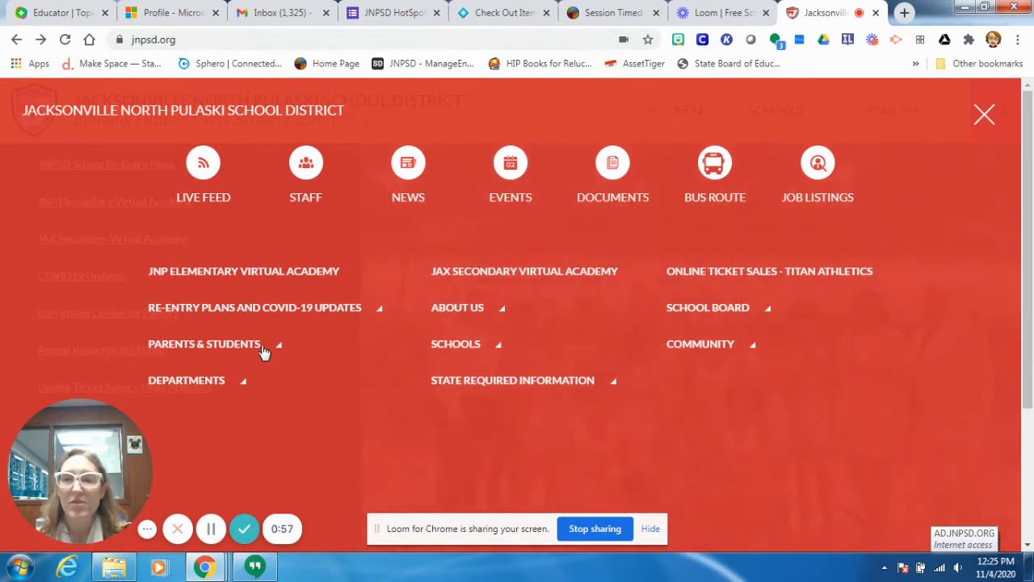
click(204, 344)
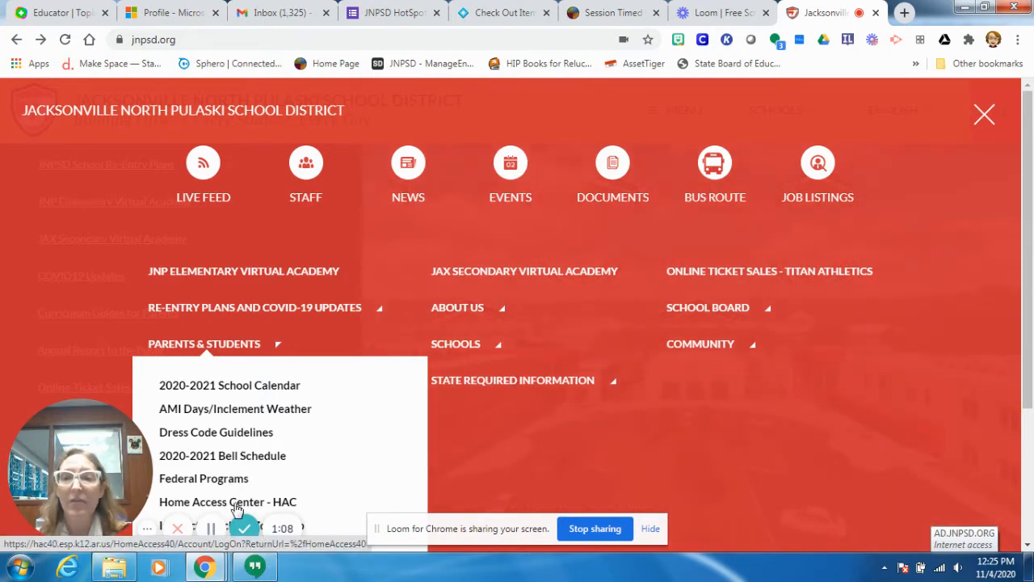
click(228, 501)
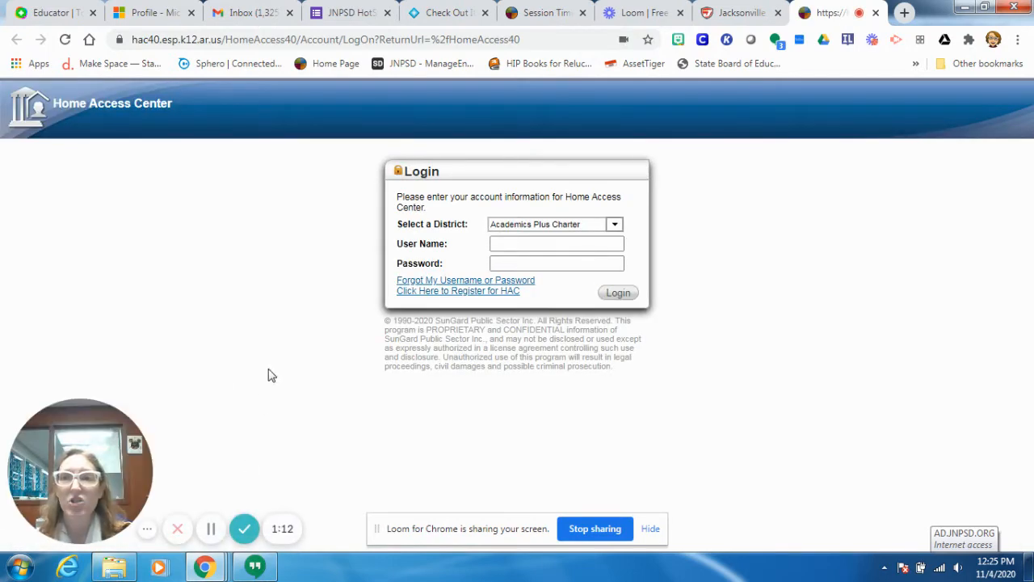
mouse_move(275, 315)
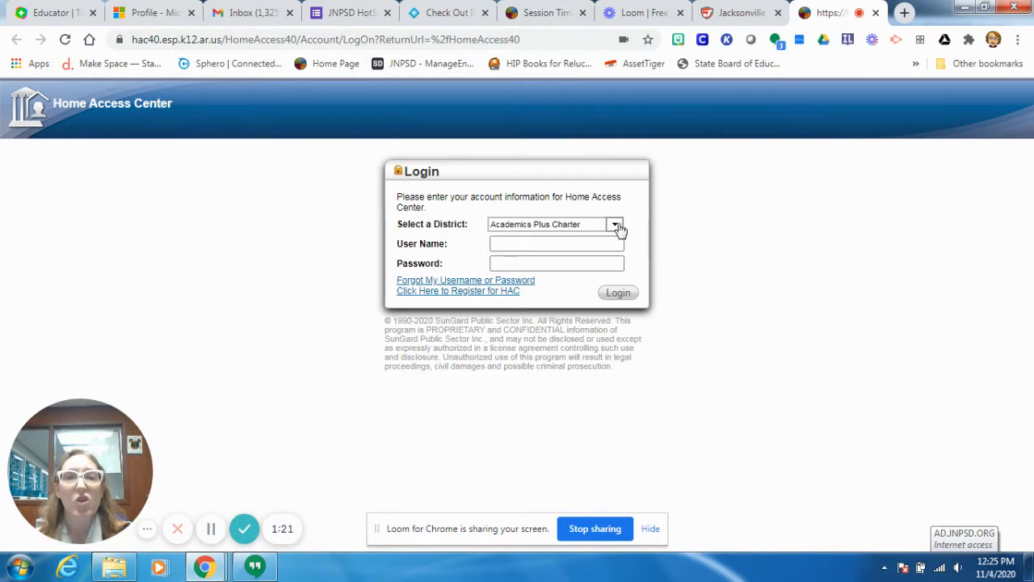
mouse_move(615, 224)
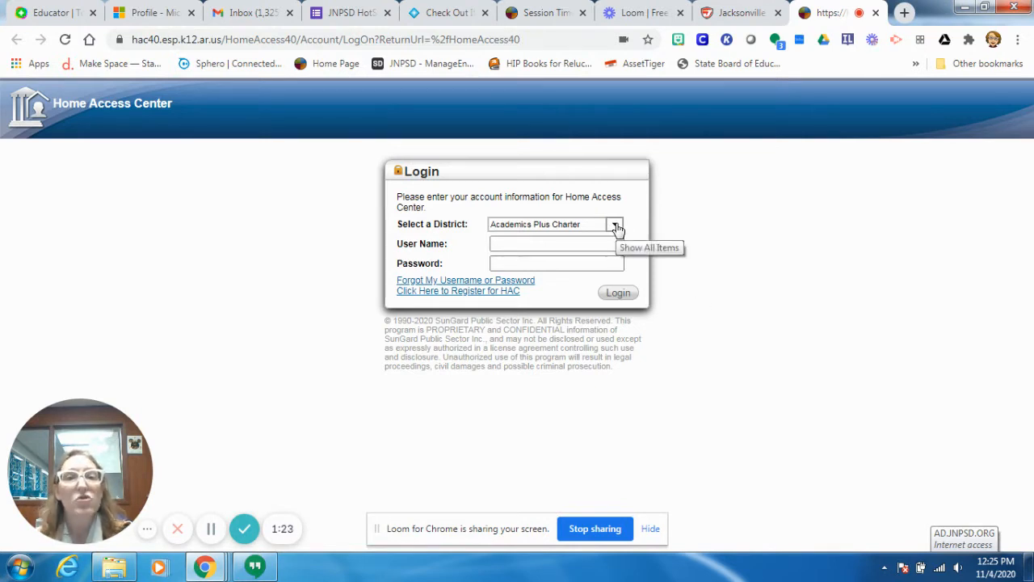
Choose Jacksonville-North Pulaski School District from the Select a District list
click(608, 224)
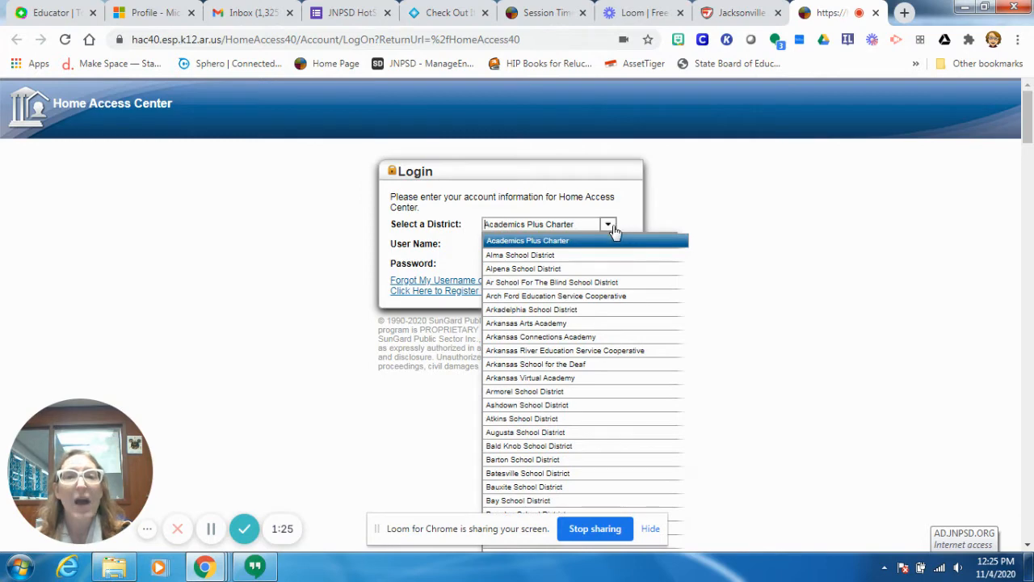
scroll(down, 3)
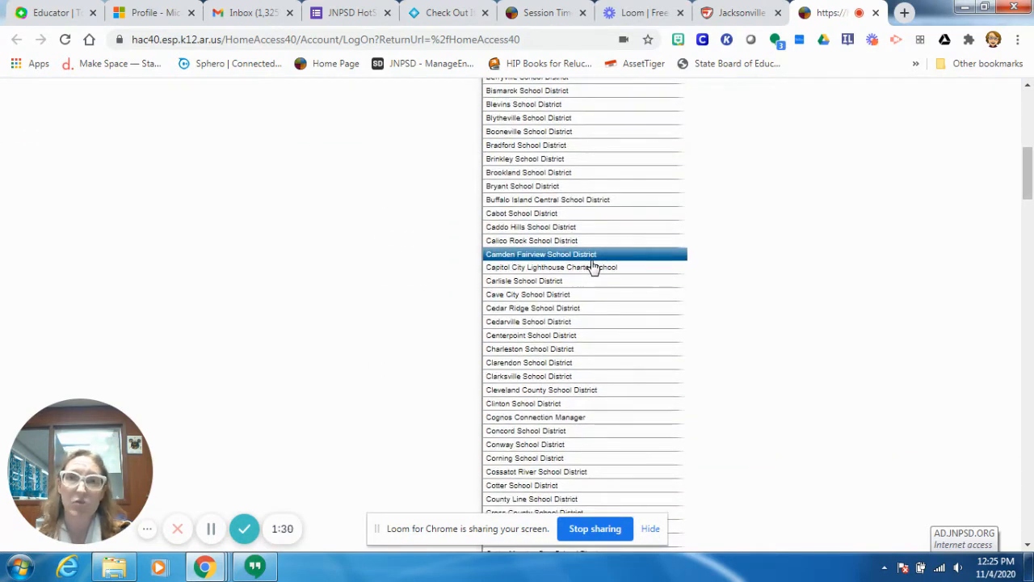
scroll(down, 3)
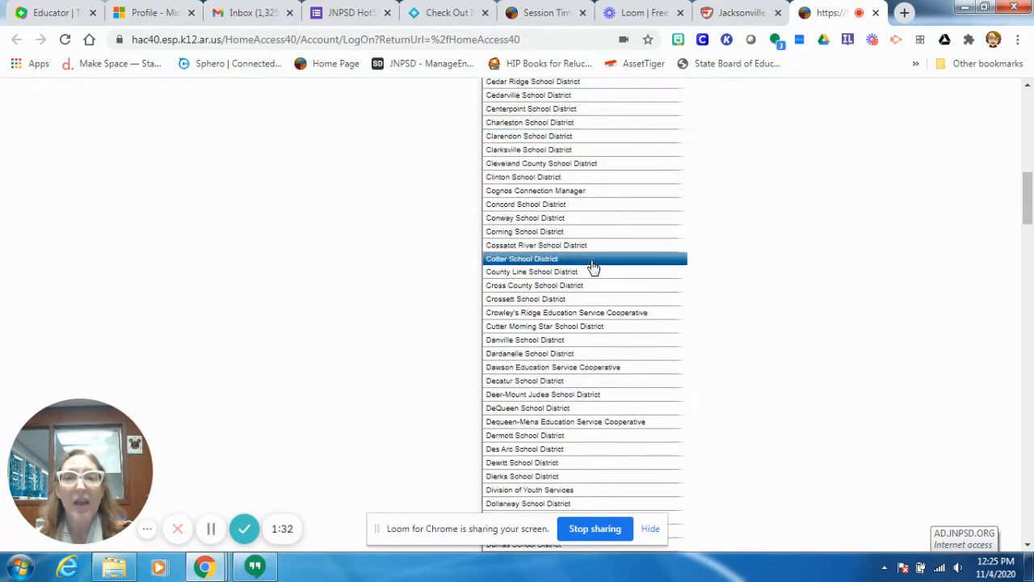
scroll(down, 3)
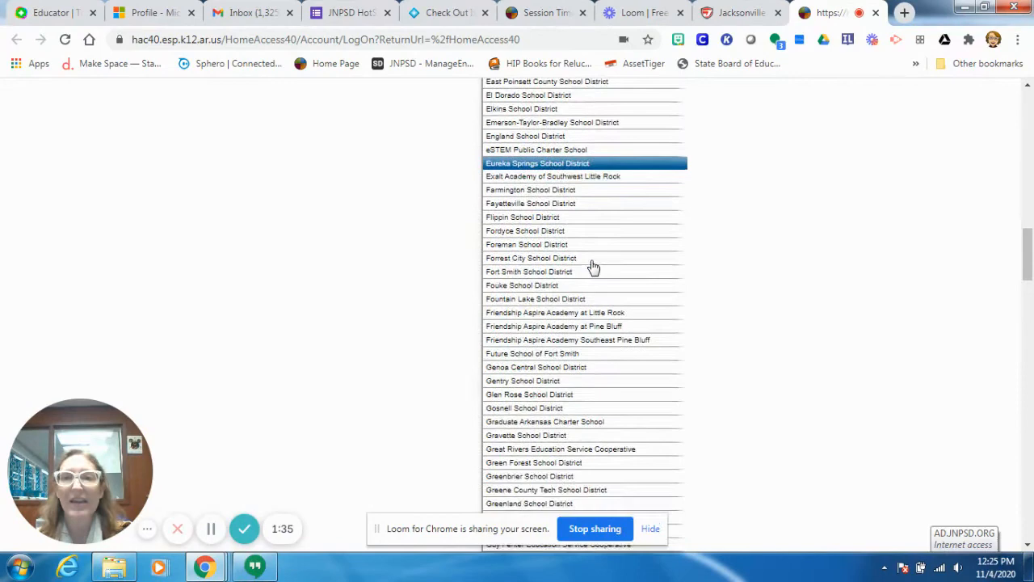
scroll(down, 3)
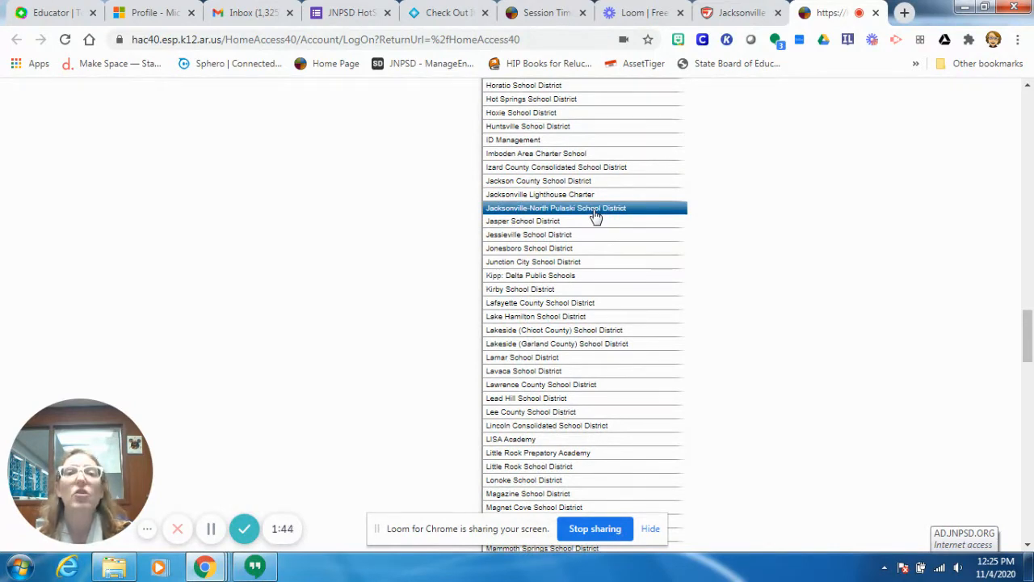
click(555, 208)
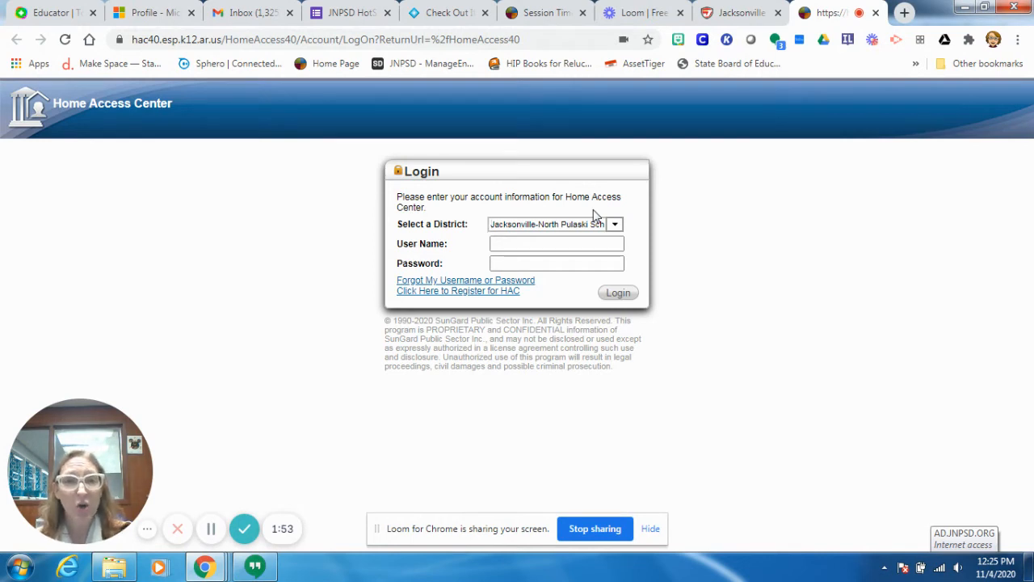
mouse_move(713, 228)
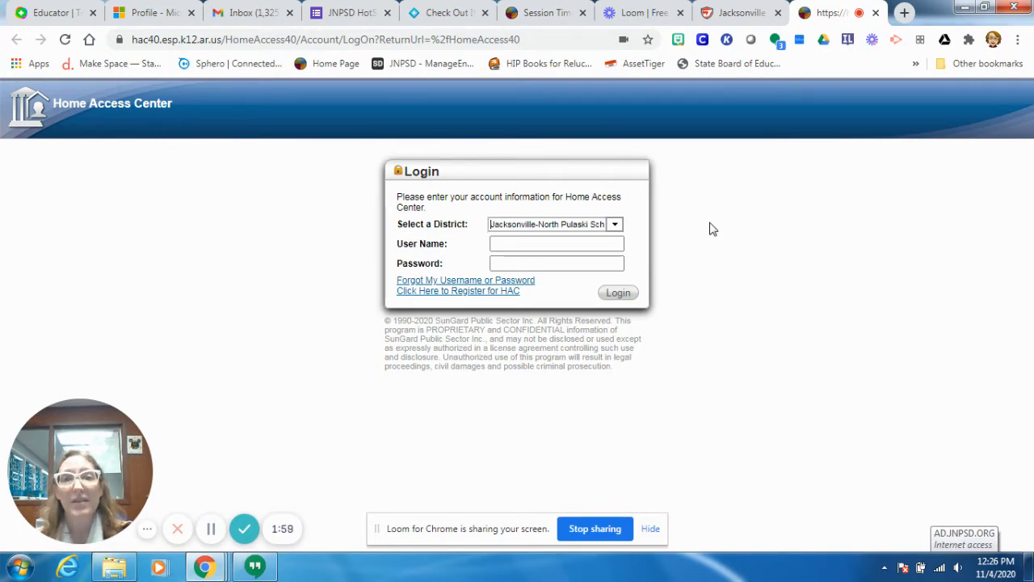
Enter the user name 'Sha' in the User Name field, leaving the password blank
click(555, 243)
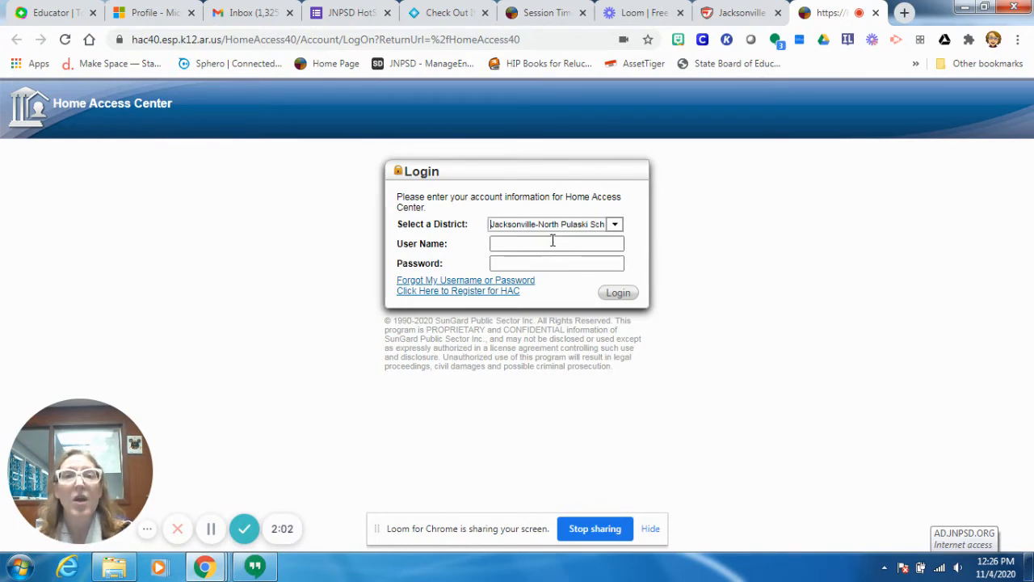
click(555, 243)
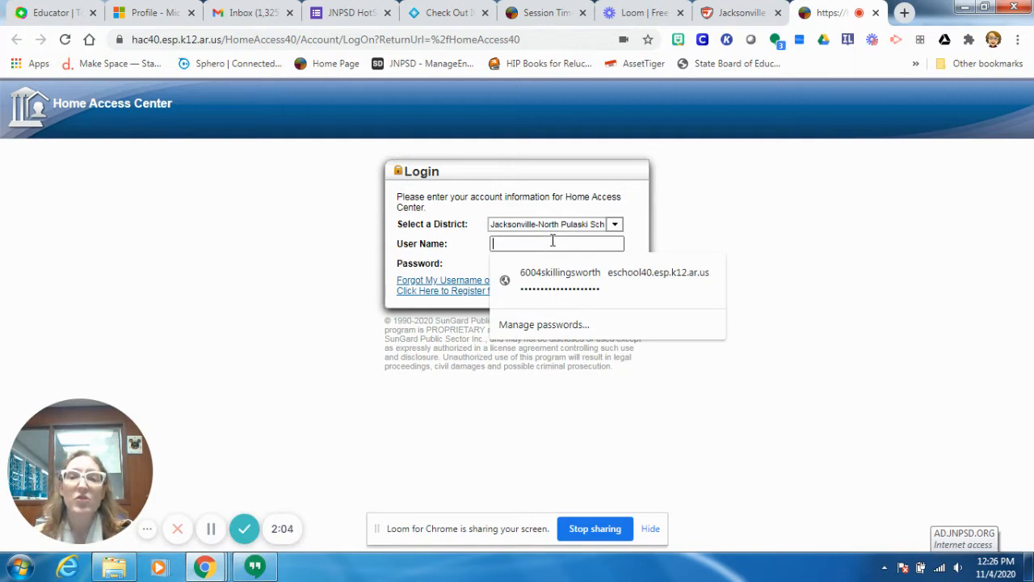
text(S)
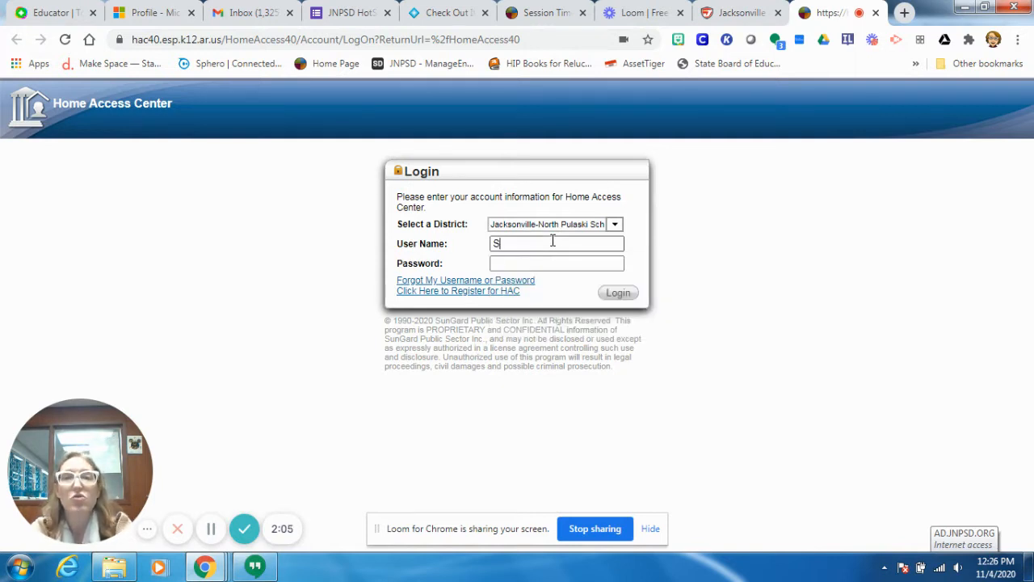
text(hana Killingsworth)
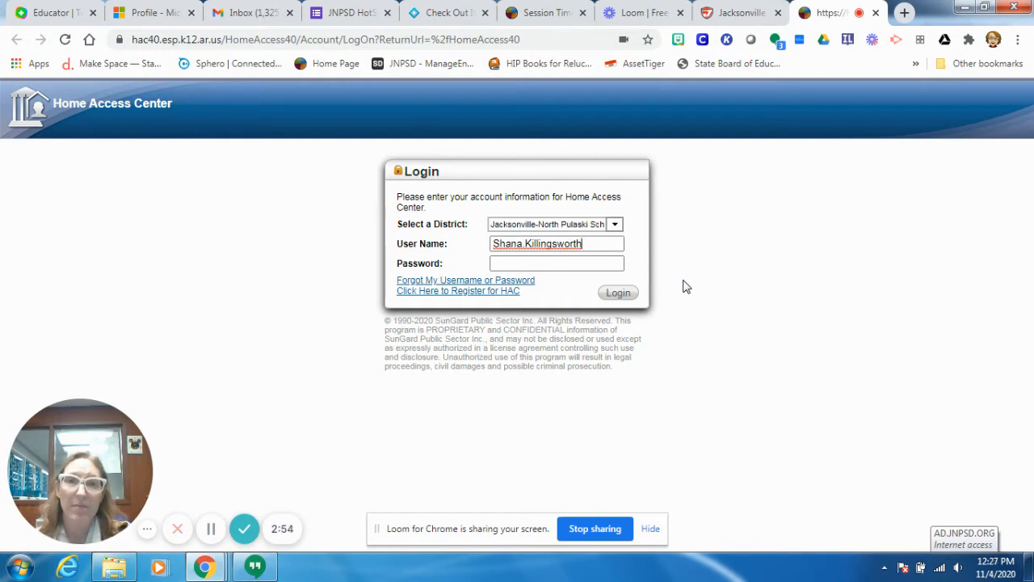
mouse_move(734, 176)
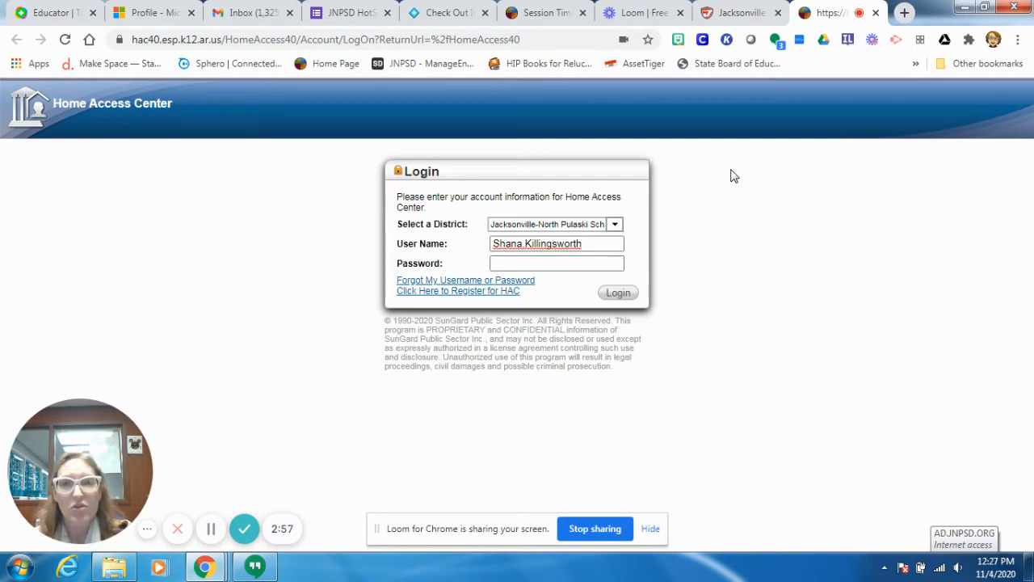
mouse_move(740, 12)
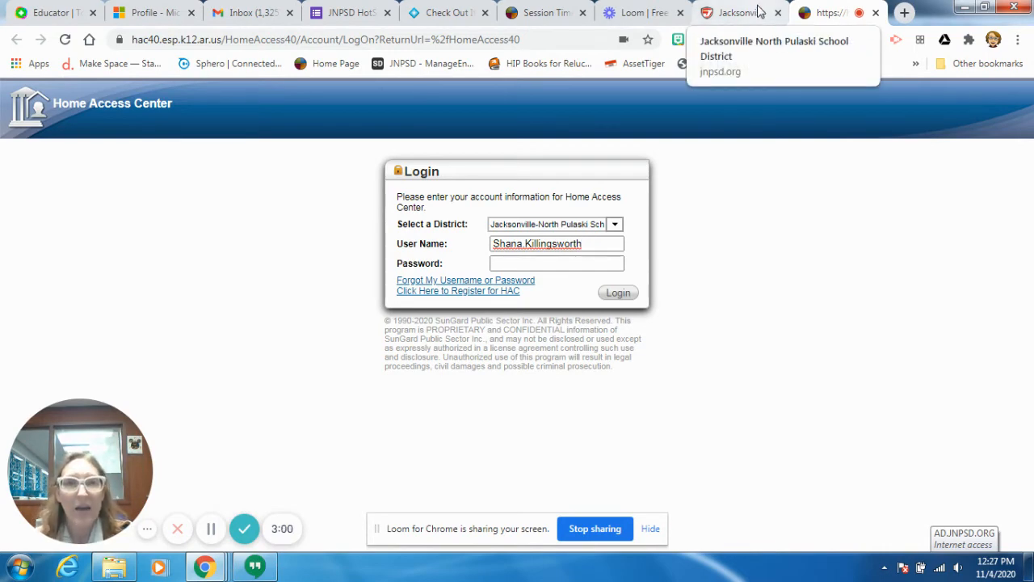
Return to the jnpsd.org tab and go to Jacksonville Middle School from the SCHOOLS list
click(739, 12)
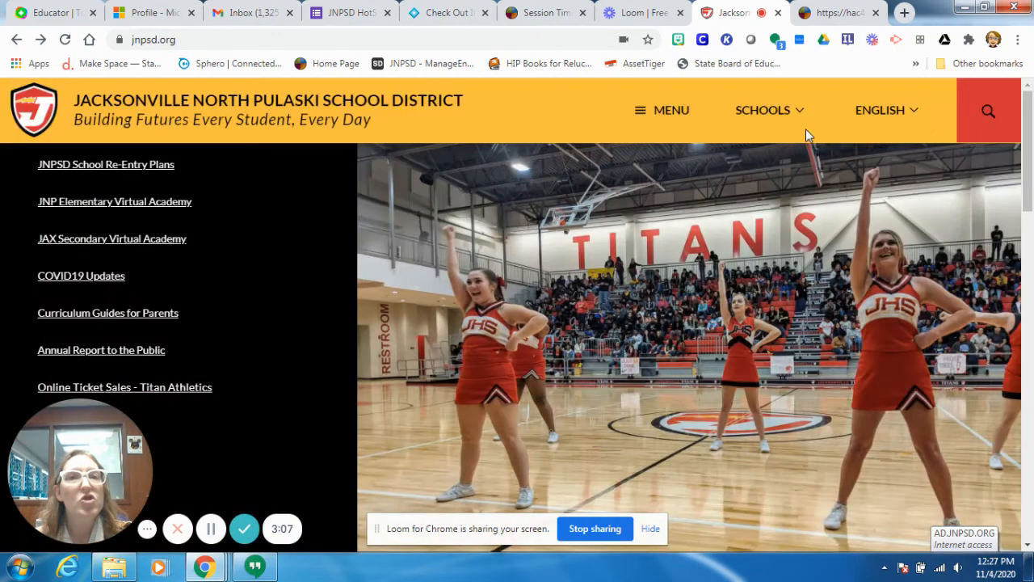
click(762, 109)
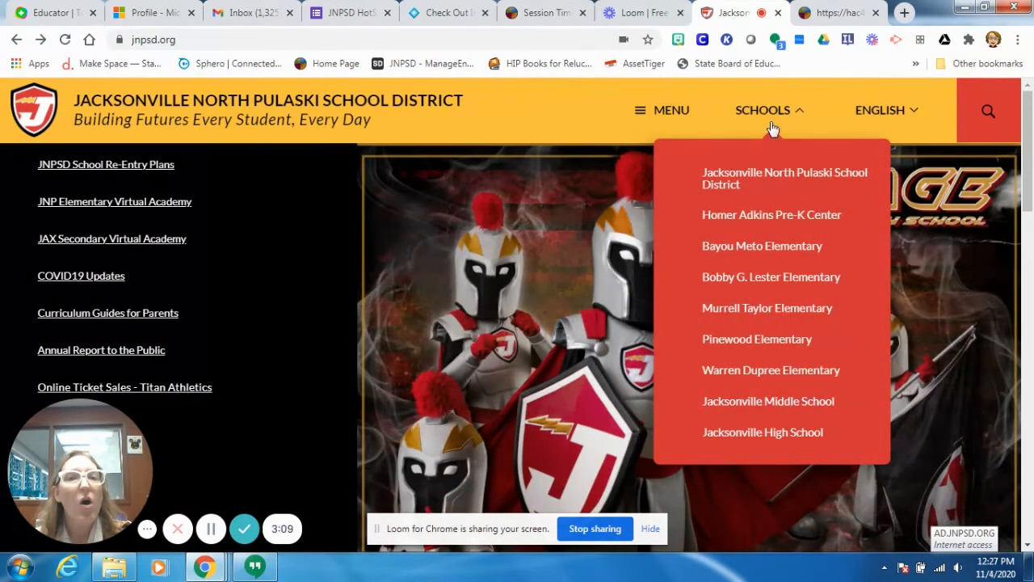
mouse_move(770, 261)
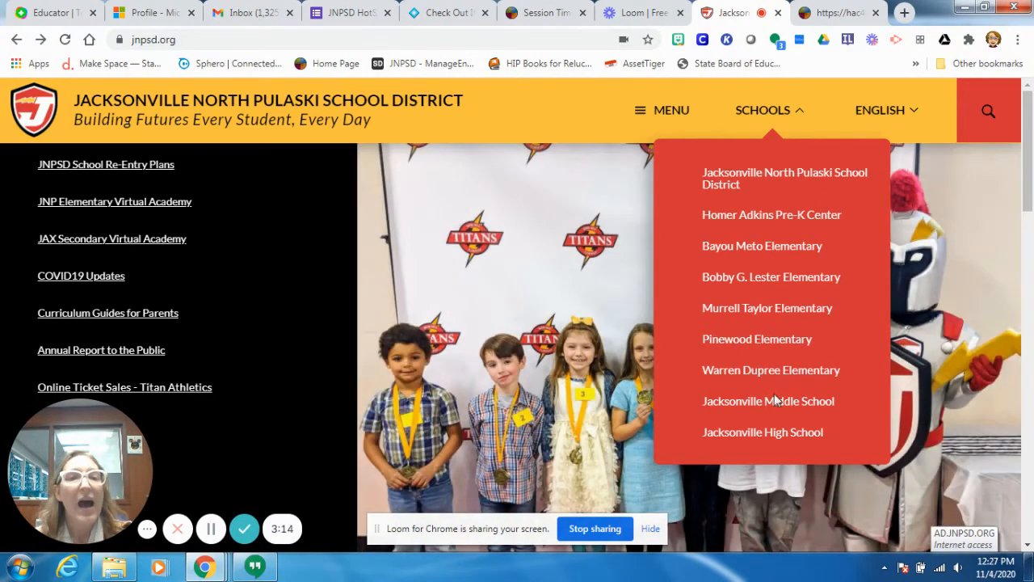
click(768, 401)
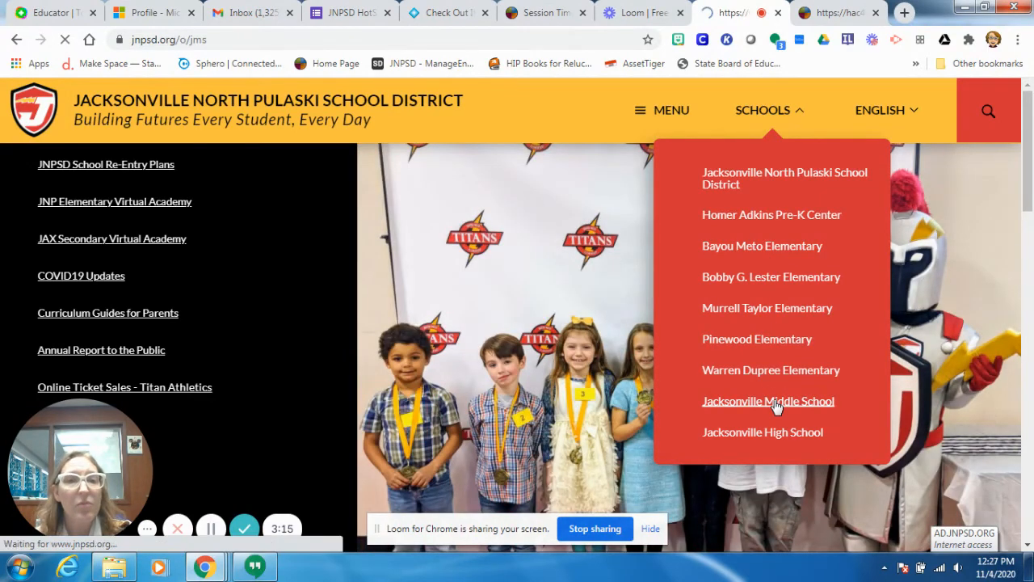
Read Jacksonville Middle School's contact phone 501.982.9436 in the footer, then reopen SCHOOLS
click(767, 401)
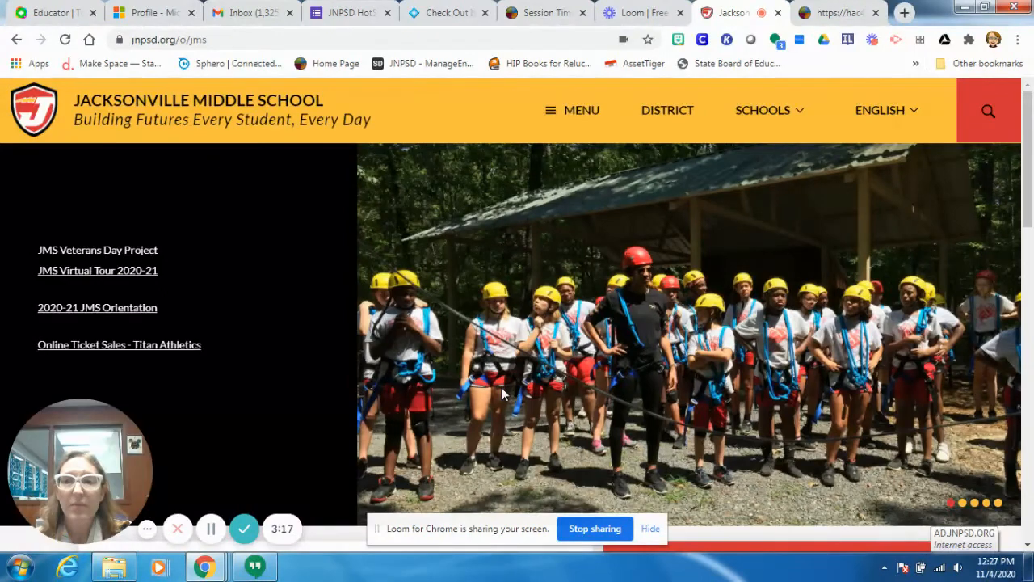
scroll(down, 3)
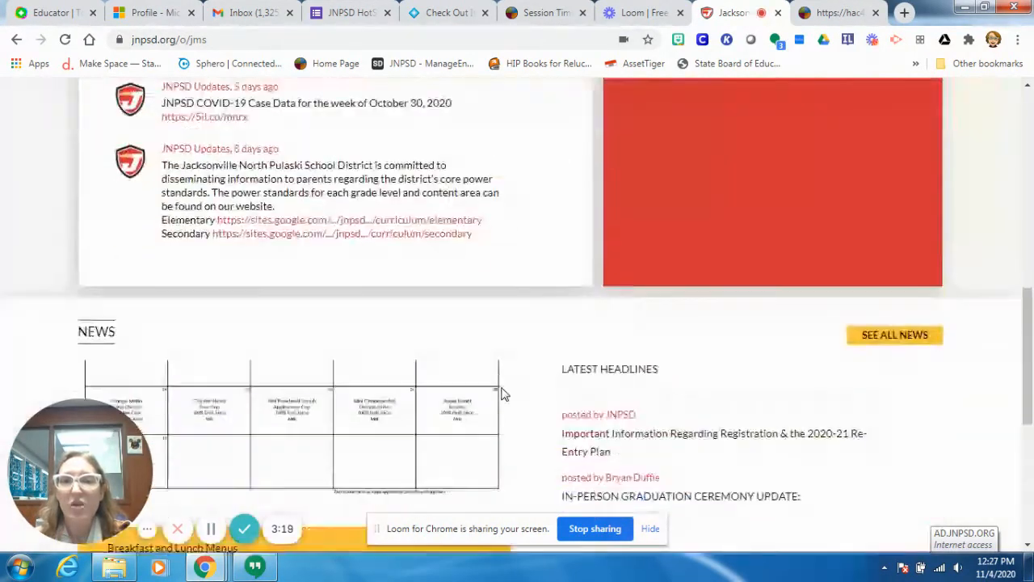
scroll(down, 3)
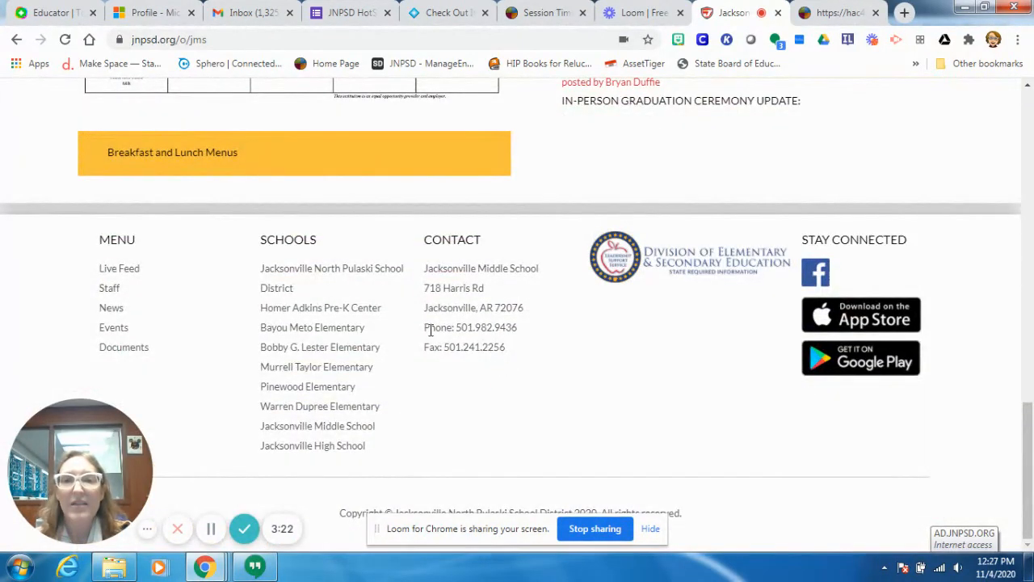
mouse_move(524, 333)
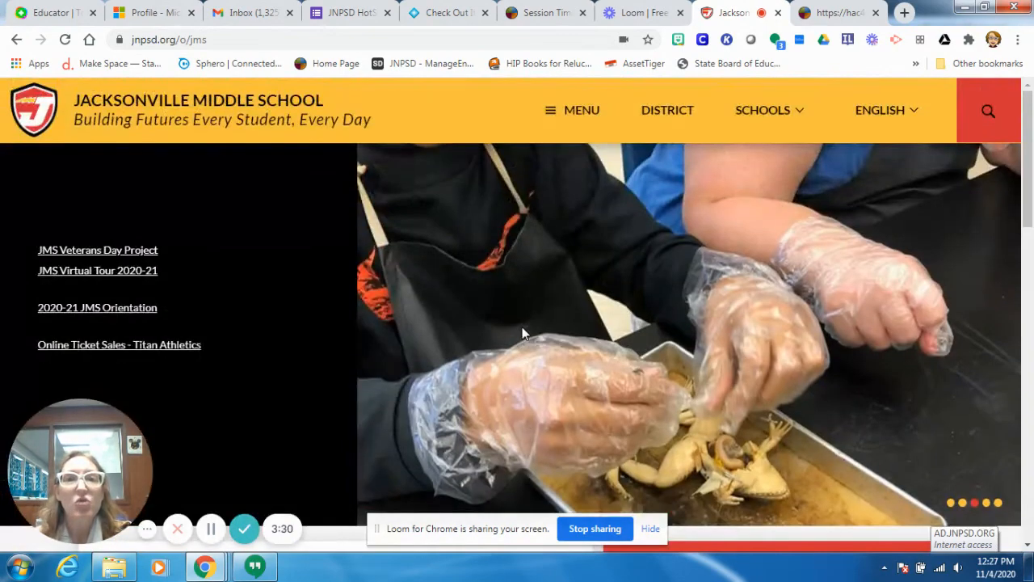
click(762, 109)
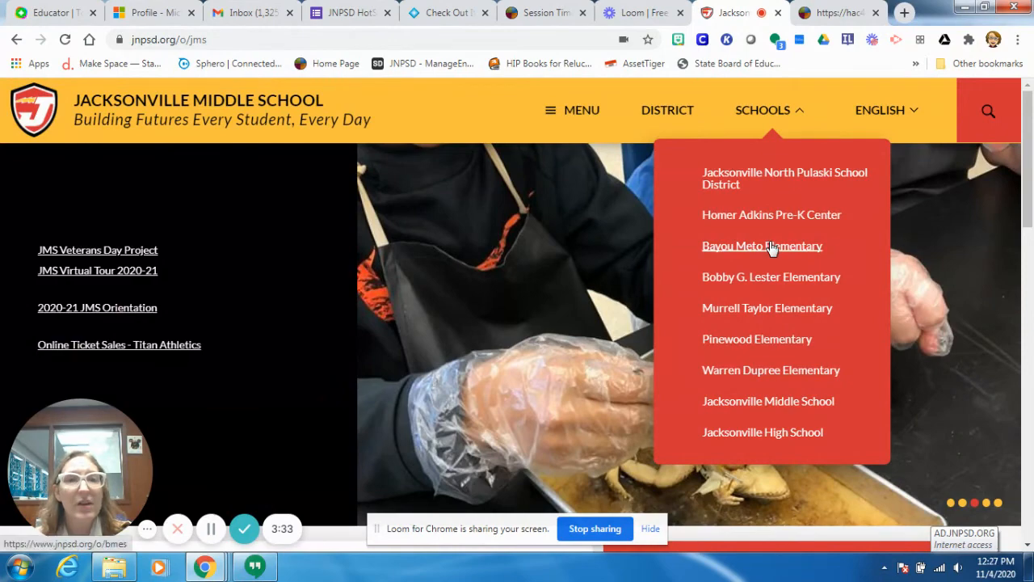
Go to Bayou Meto Elementary's page and read its footer contact phone 501.988.4131
click(762, 245)
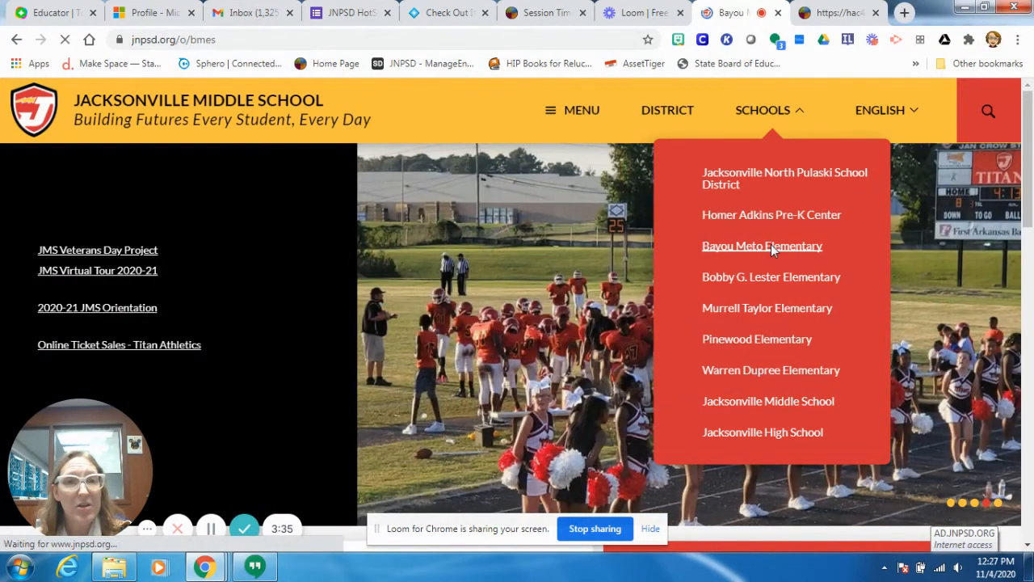
click(761, 246)
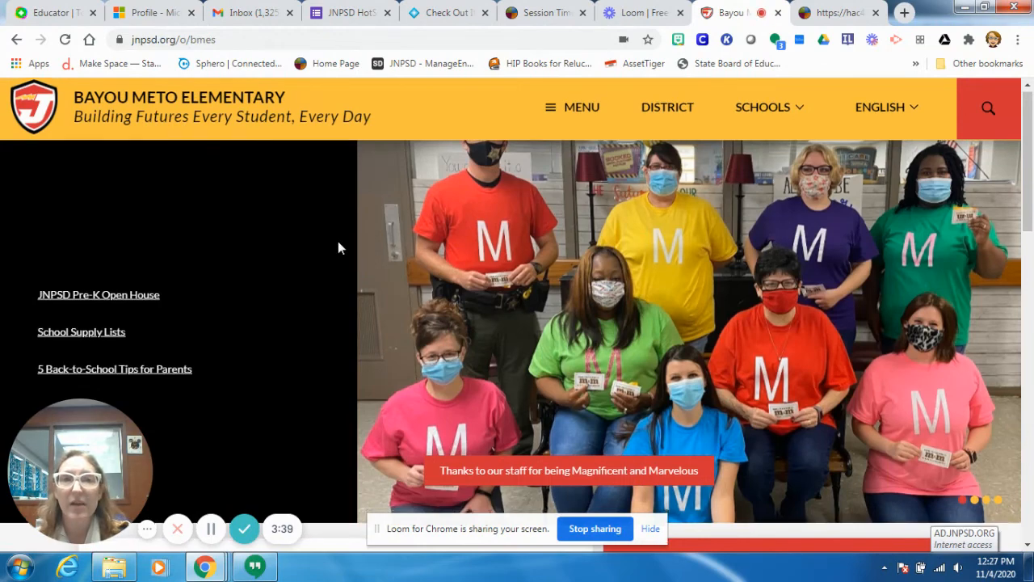
scroll(down, 3)
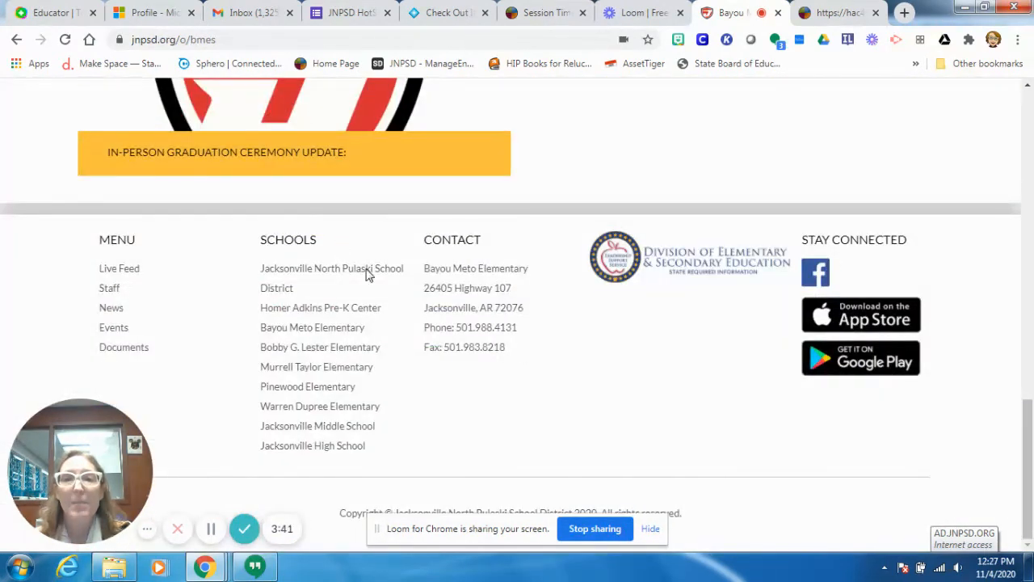